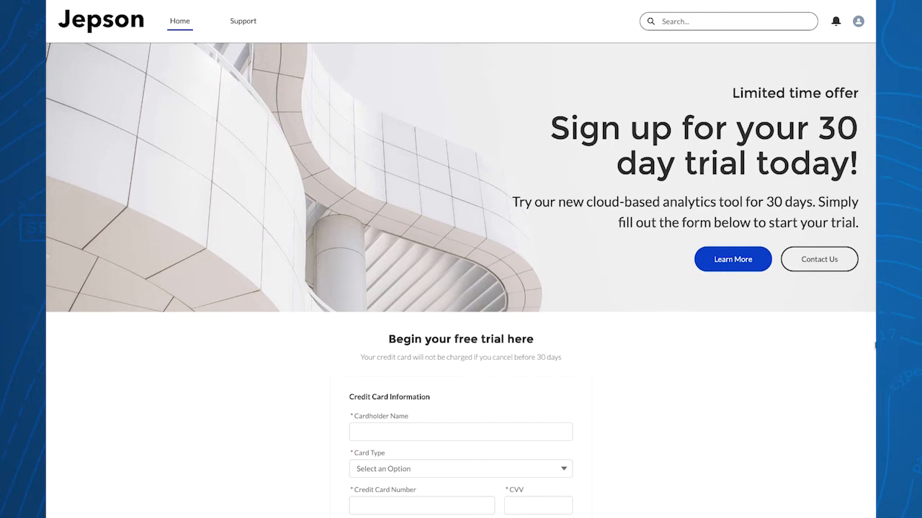
- Scroll the Jepson page until the Begin your free trial form and Save Card button are visible
scroll(down, 3)
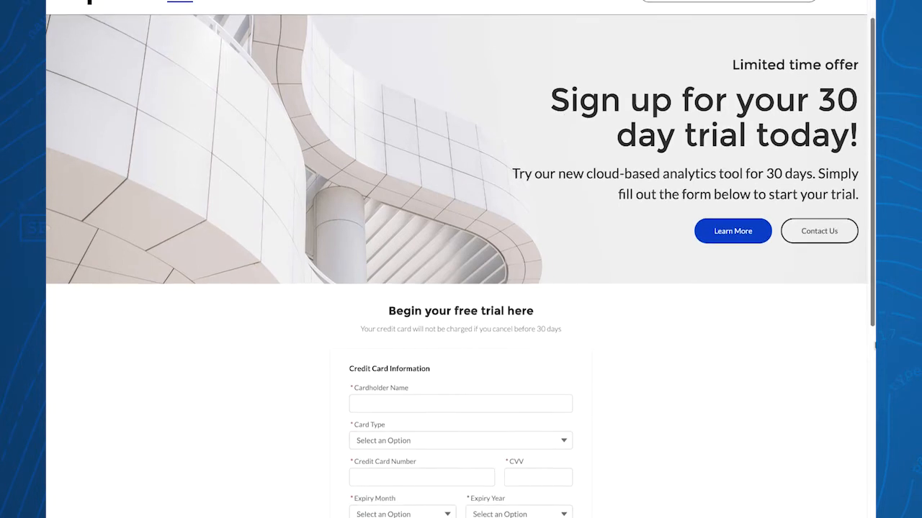
scroll(down, 3)
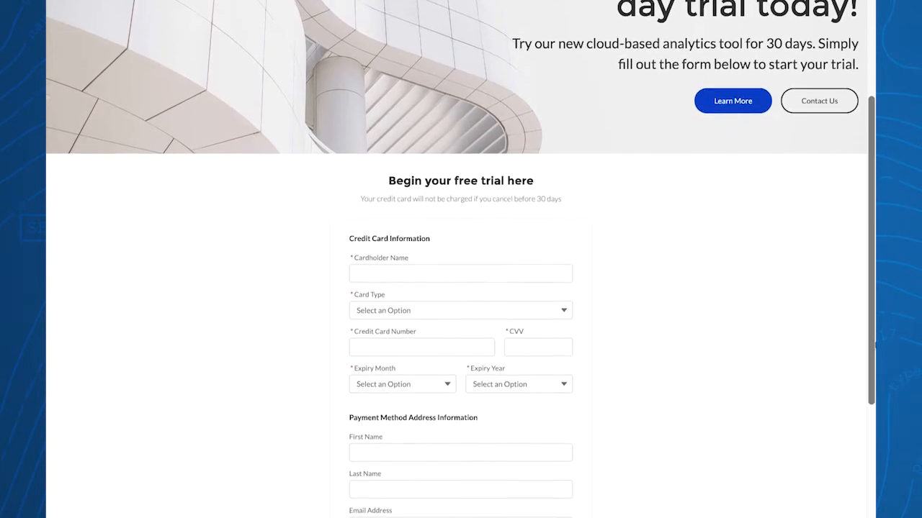
scroll(down, 3)
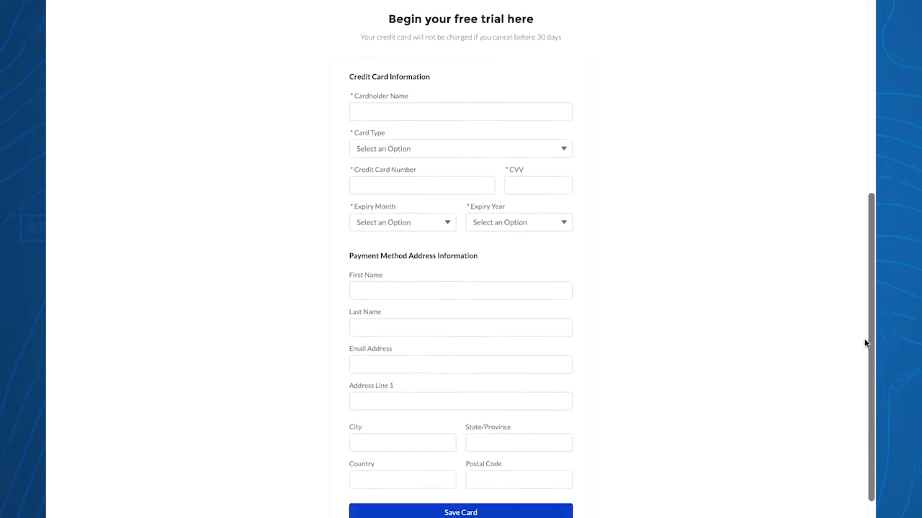
click(461, 112)
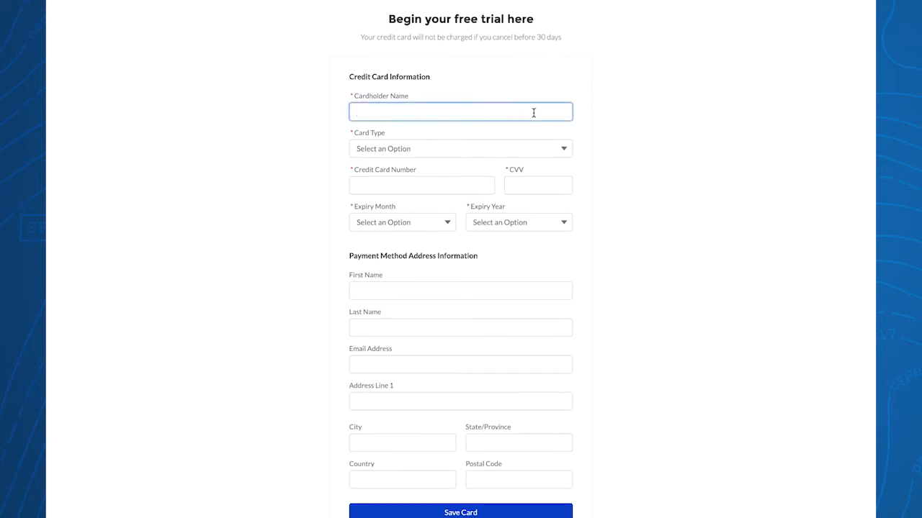
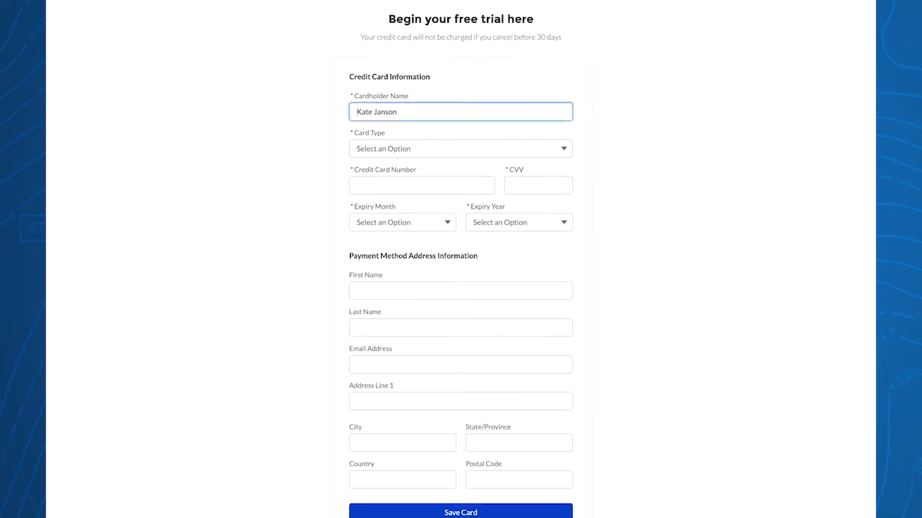
click(460, 149)
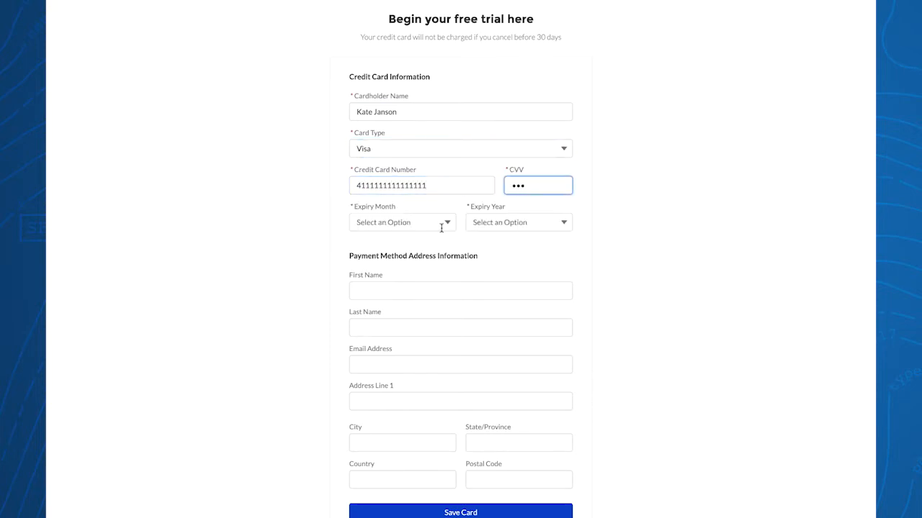
click(401, 222)
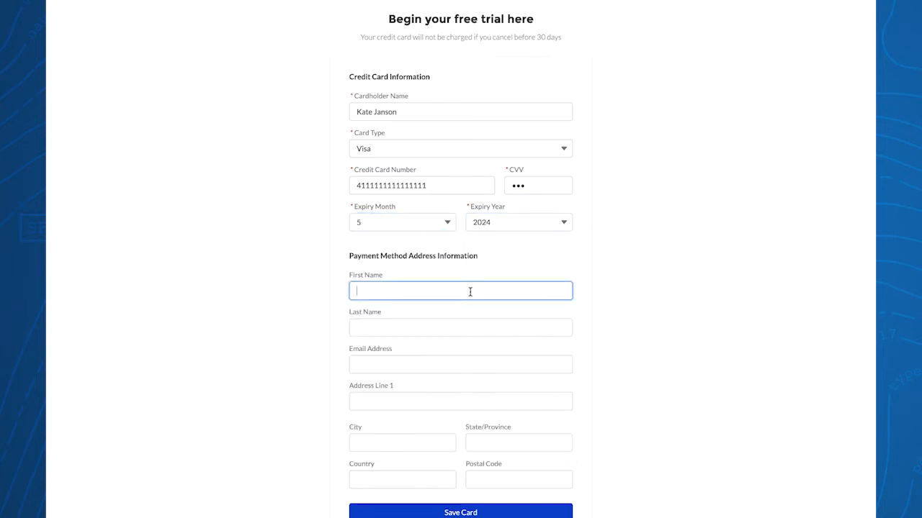
text(Jans)
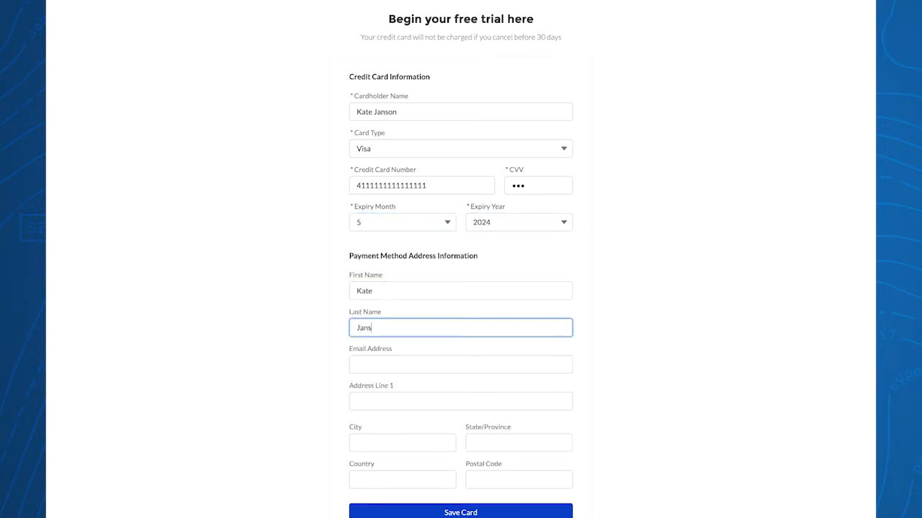
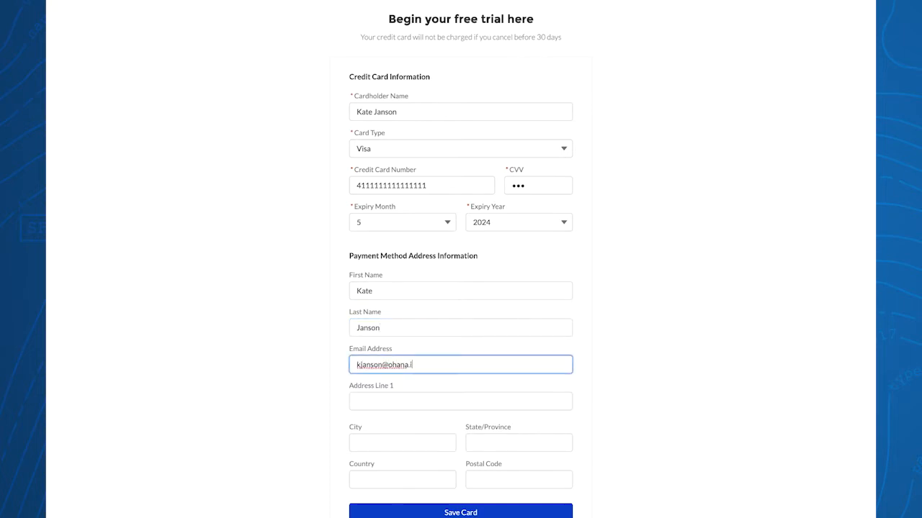
- Fill the 50 Fremont Street, San Francisco billing address and save the card
click(460, 400)
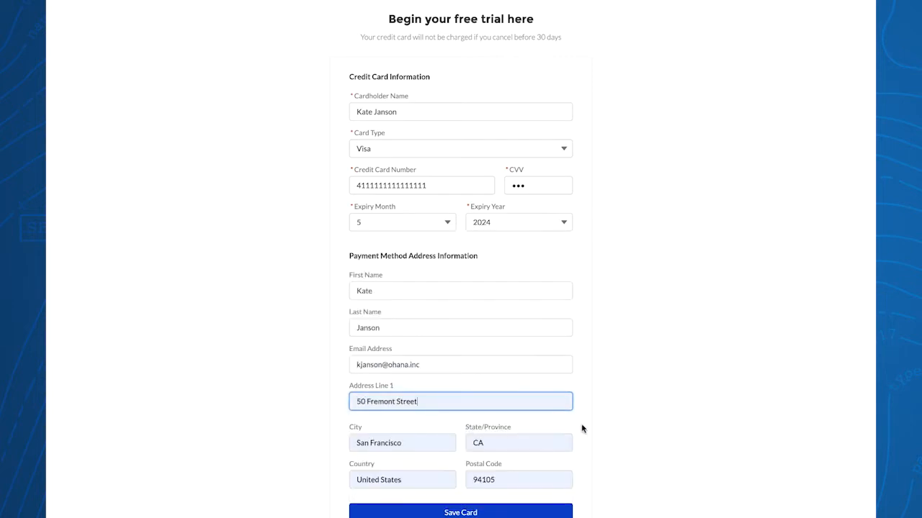
scroll(down, 3)
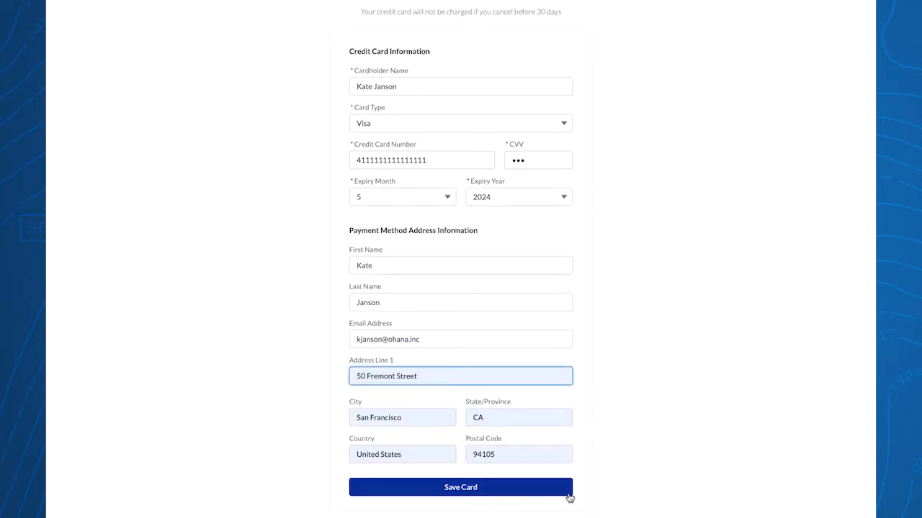
click(461, 487)
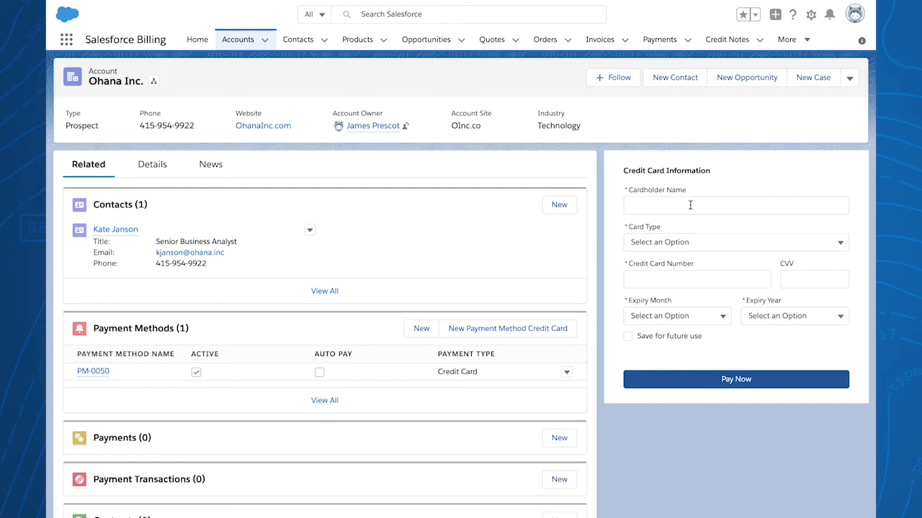
click(735, 242)
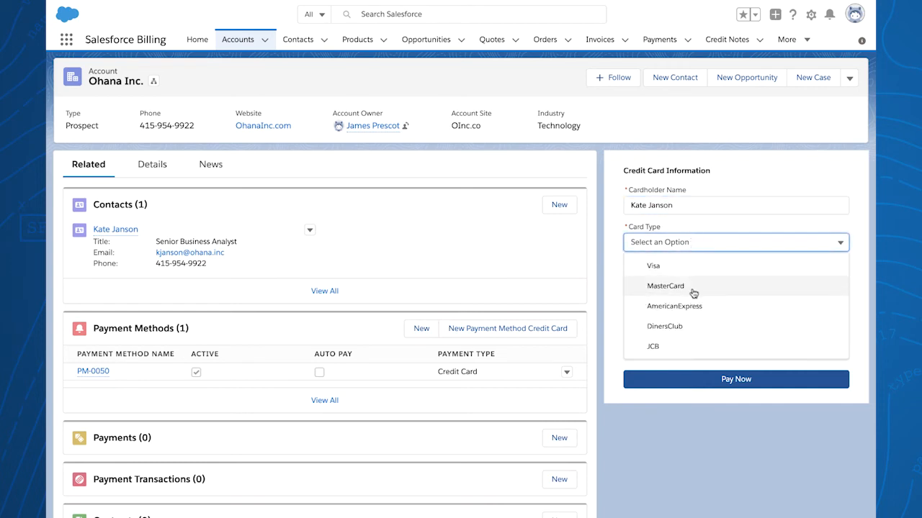
click(664, 285)
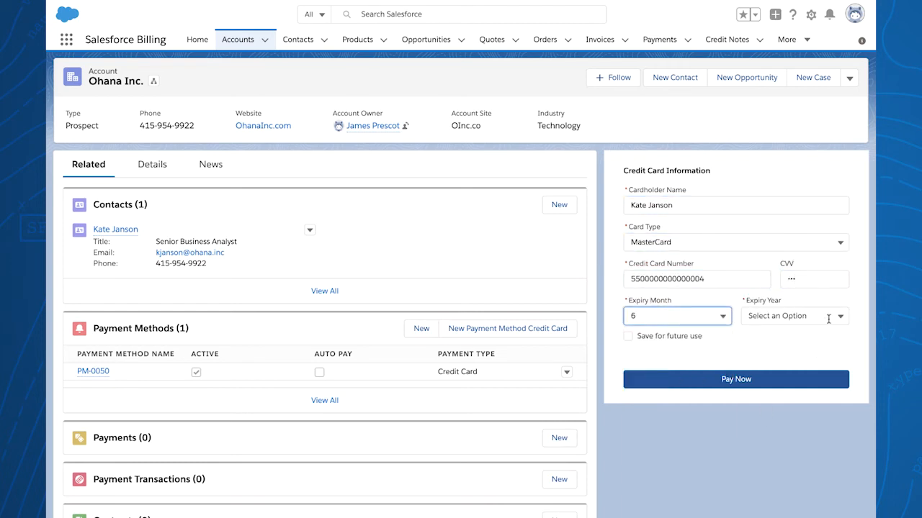
click(734, 380)
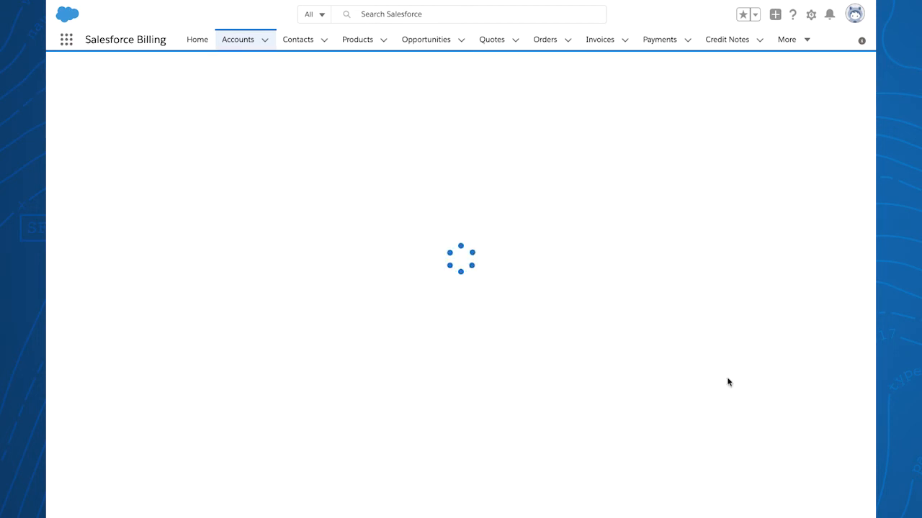